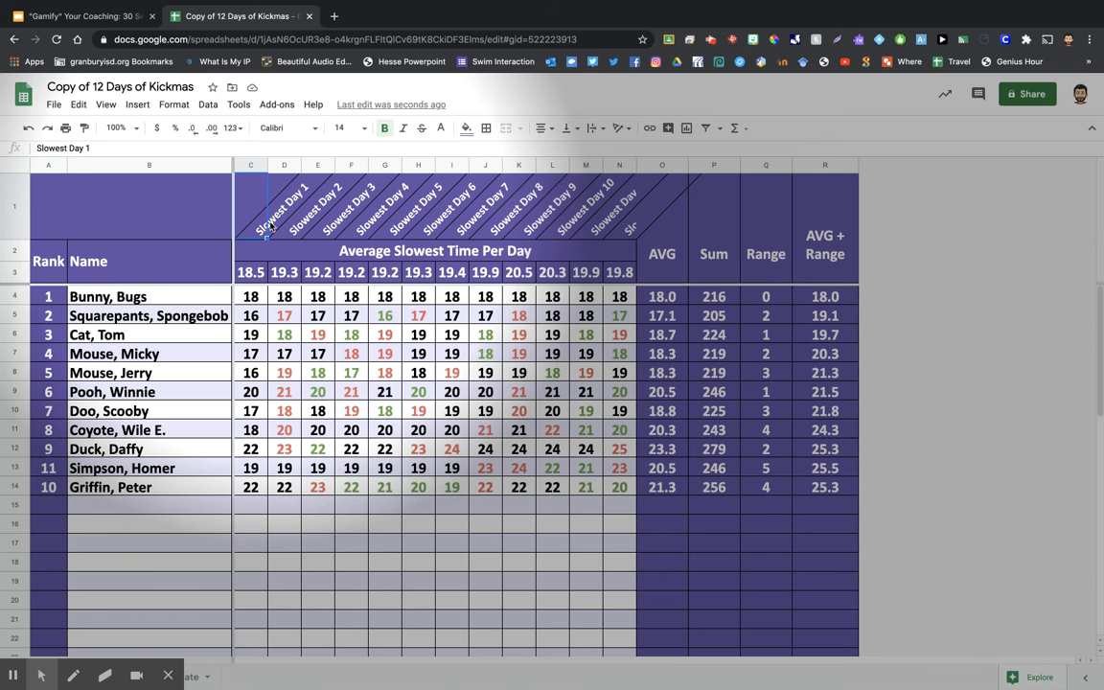
Review the Slowest Day 4, Day 5 and Day 1 column headers.
left_click(283, 201)
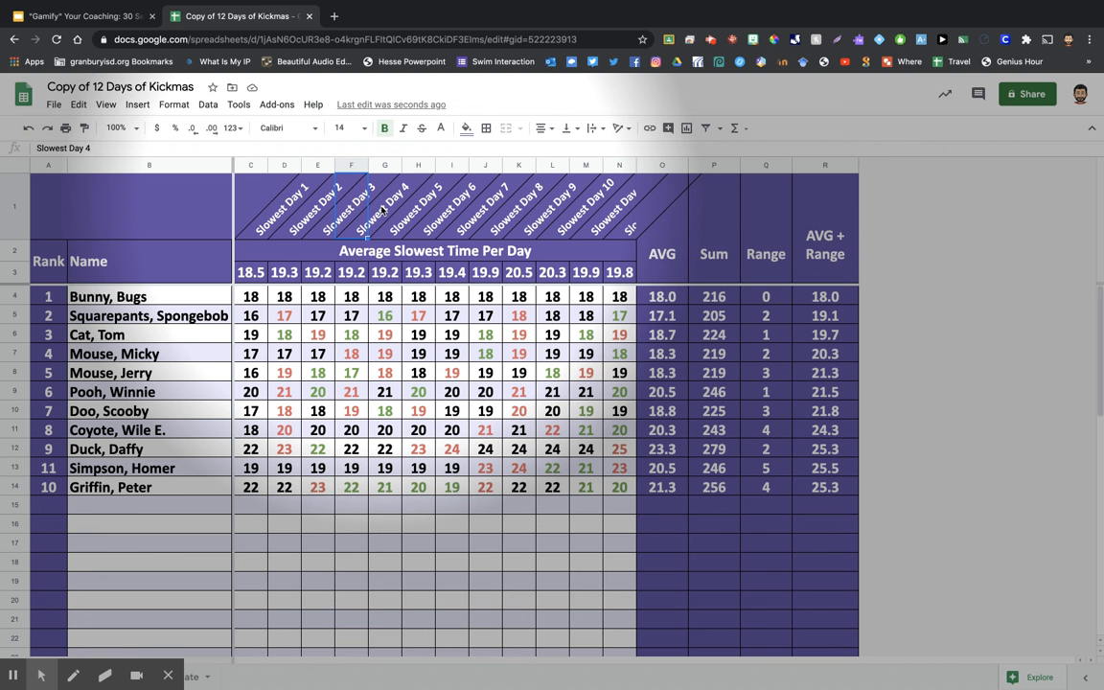
left_click(384, 202)
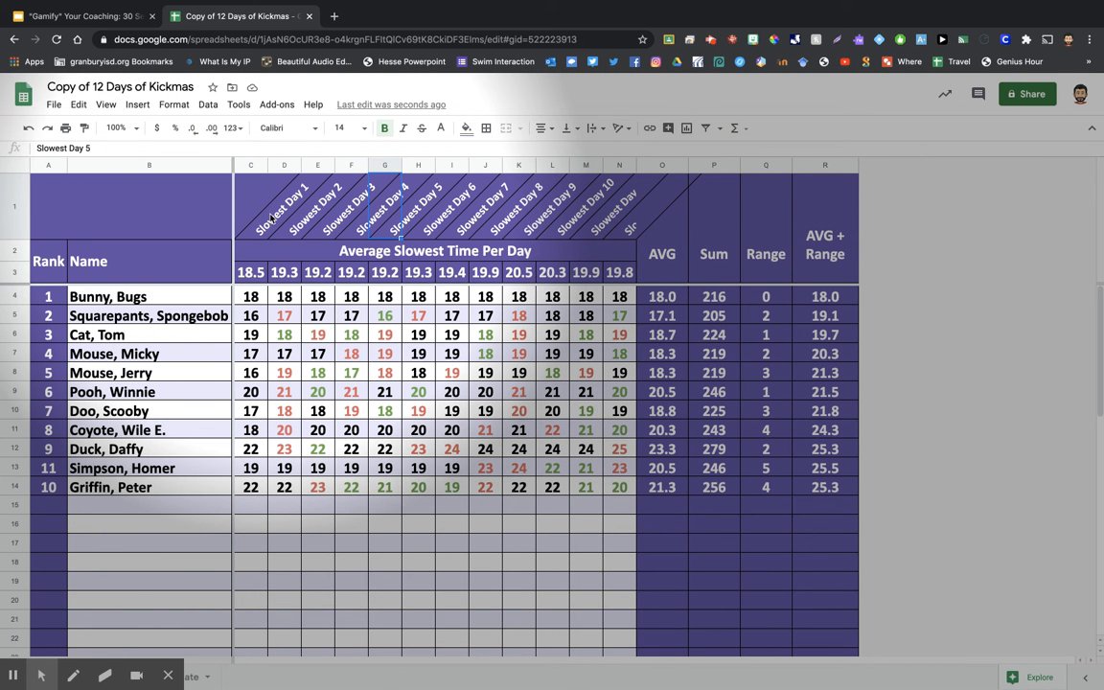
left_click(251, 206)
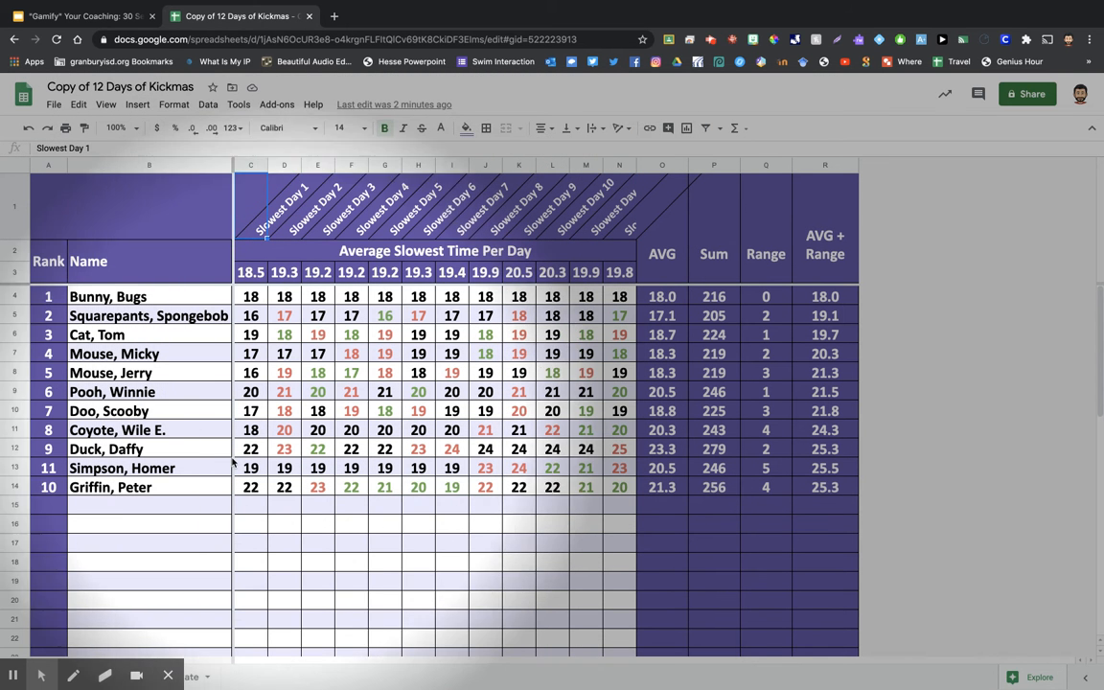
type("Erfly, Bud")
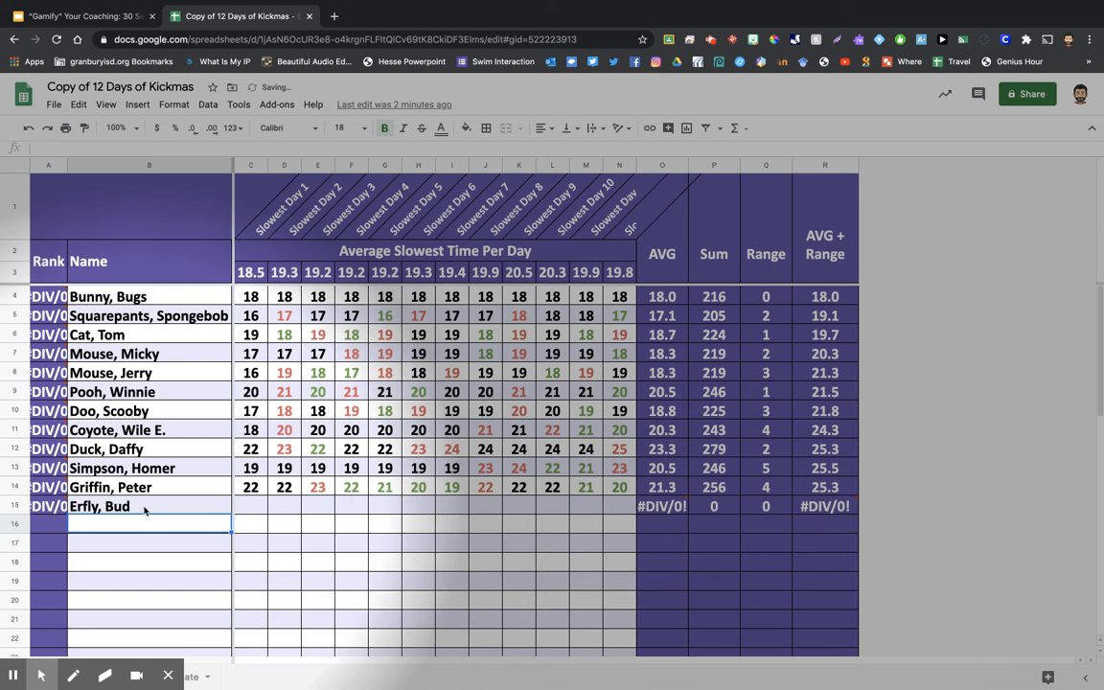
left_click(250, 506)
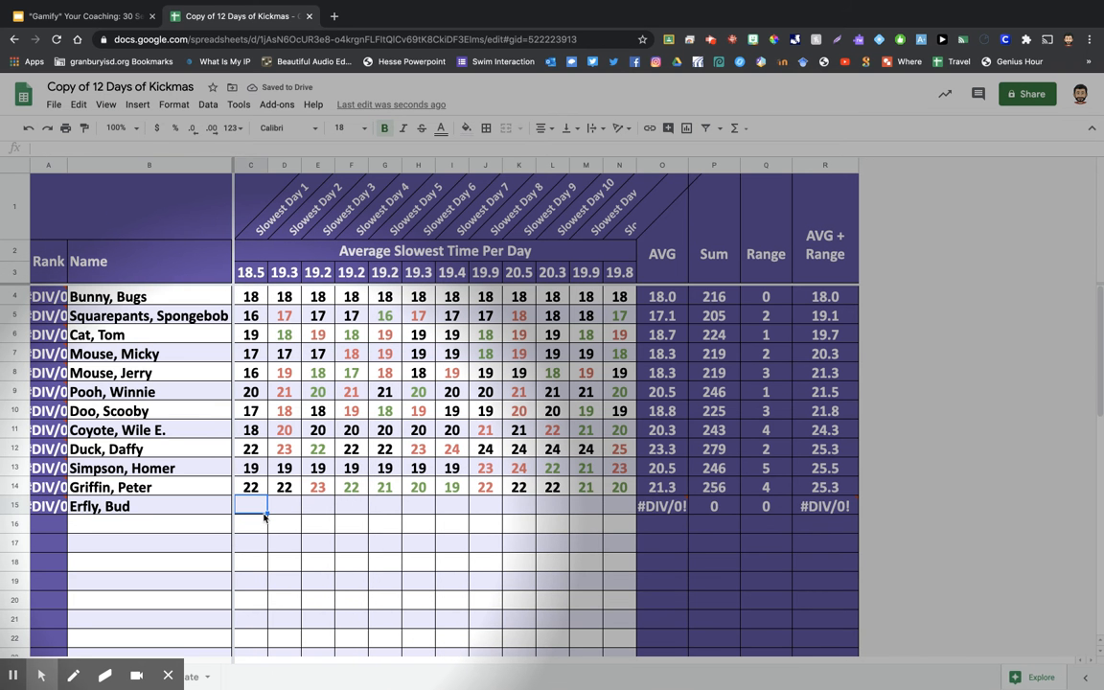
type("19")
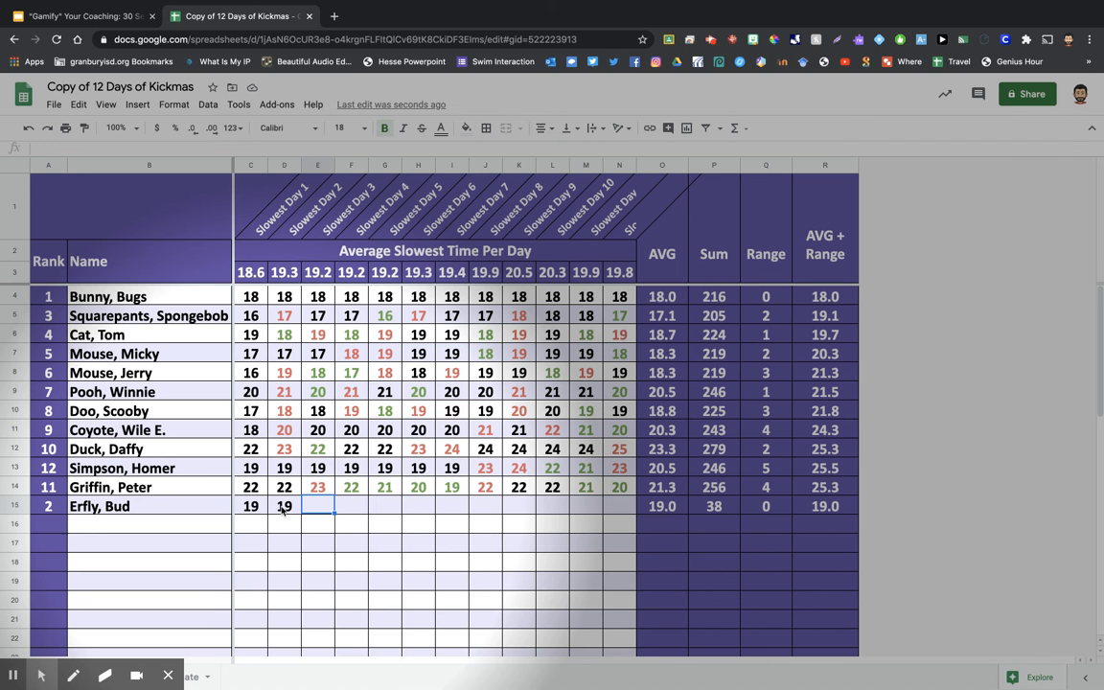
type("19")
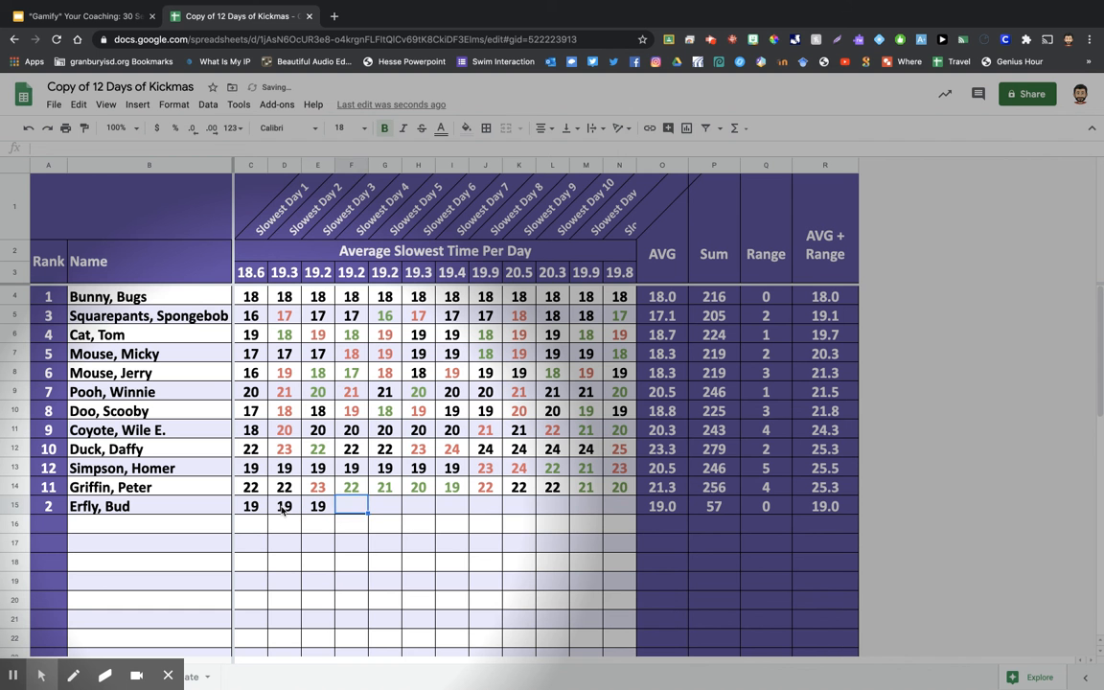
type("19")
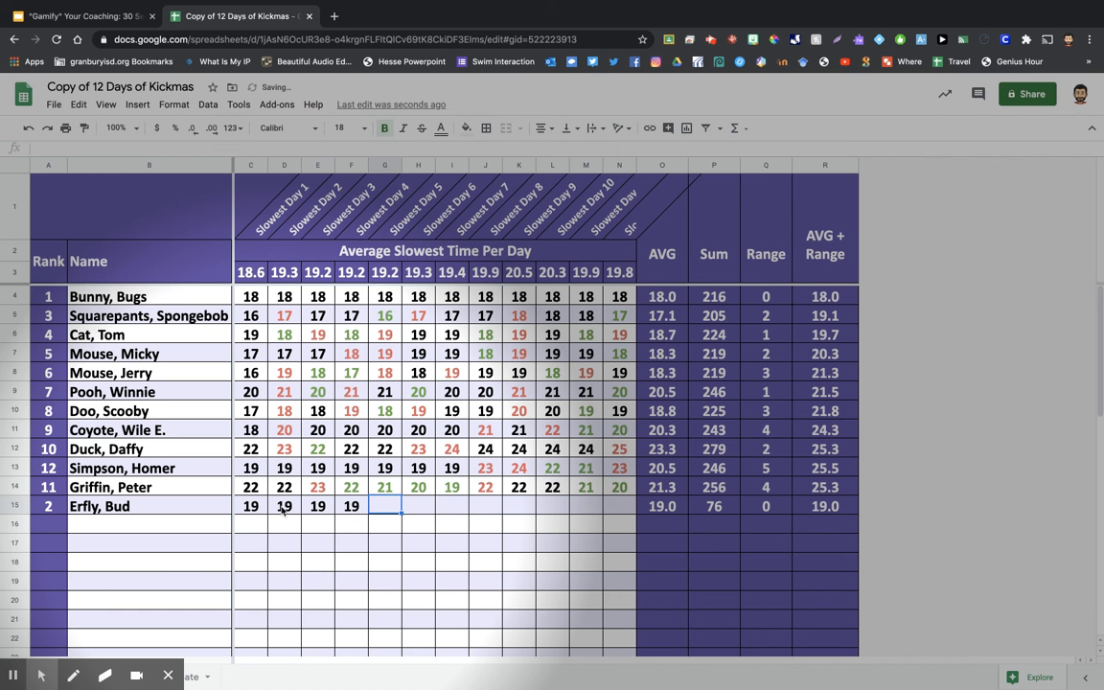
type("20")
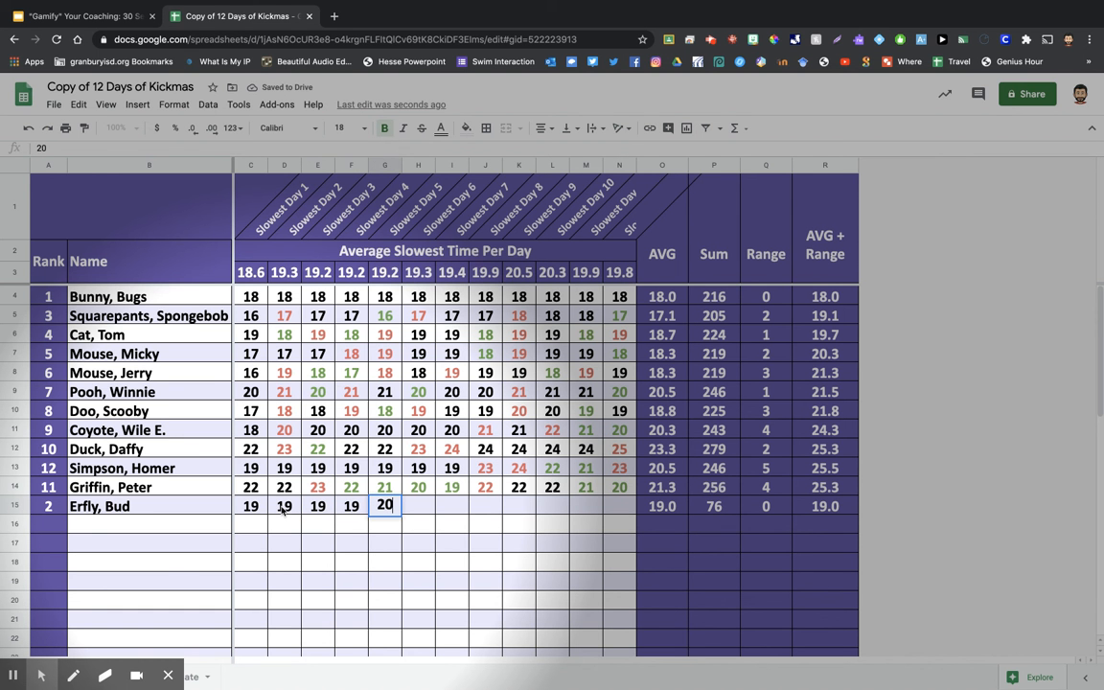
key("Return")
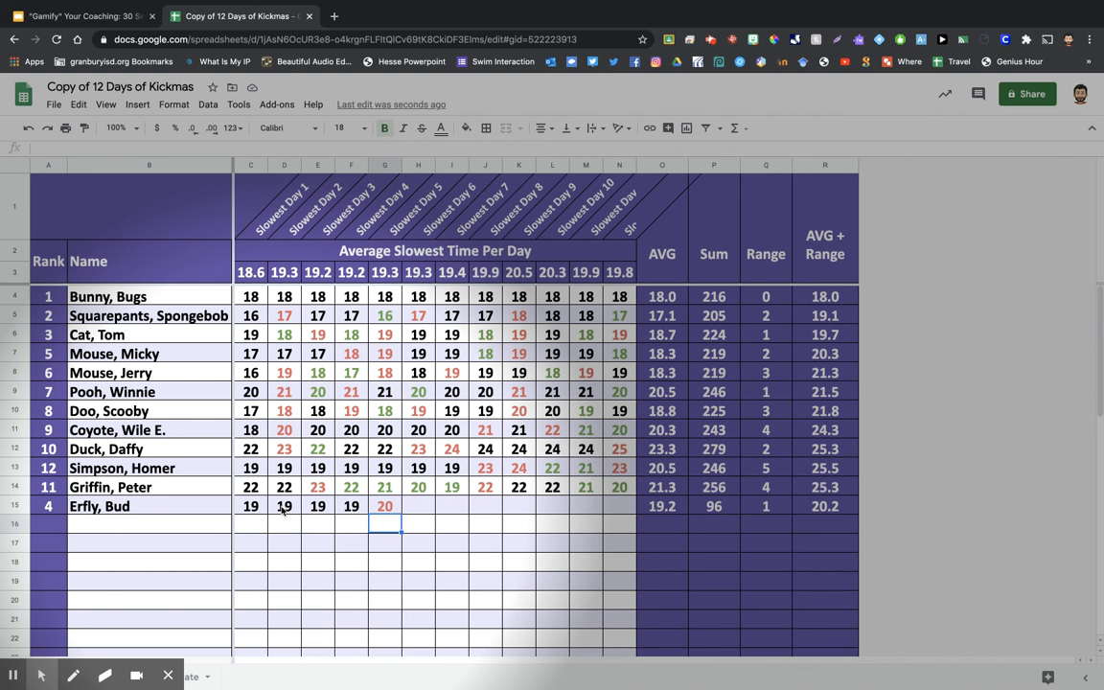
left_click(384, 506)
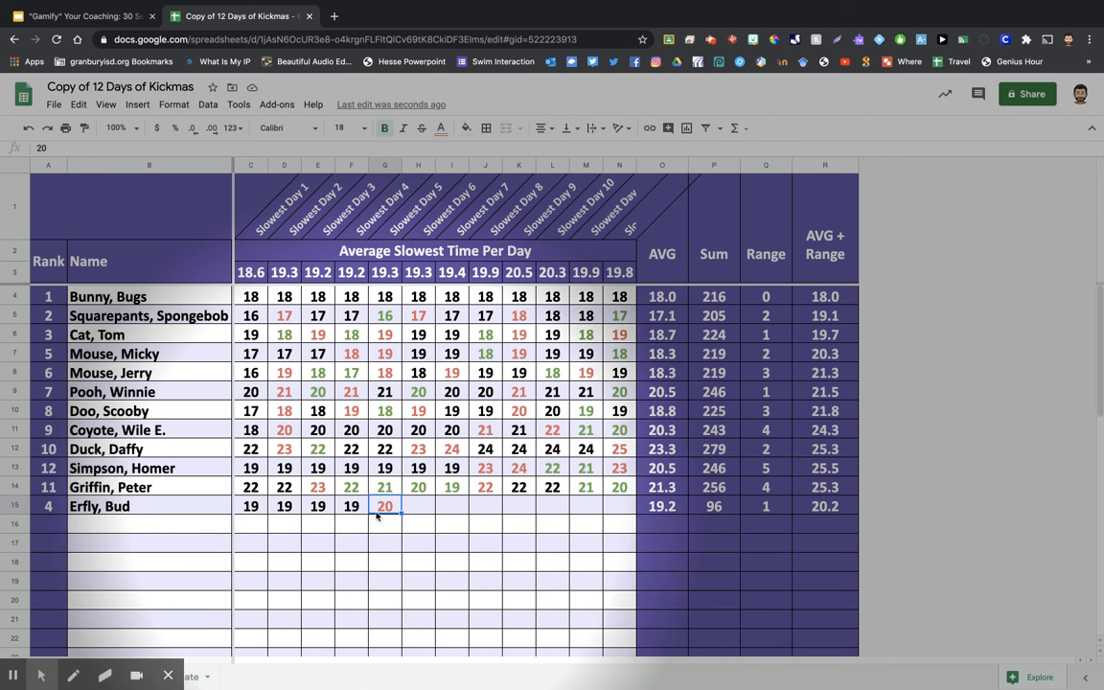
mouse_move(420, 509)
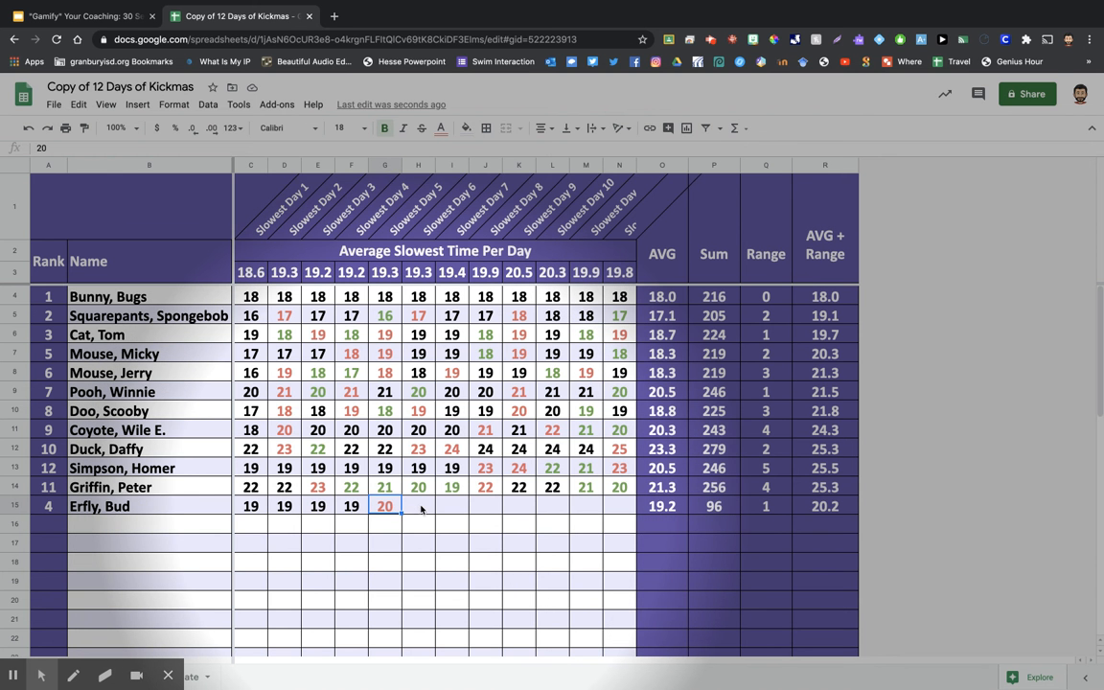
type("19")
left_click(619, 506)
type("18")
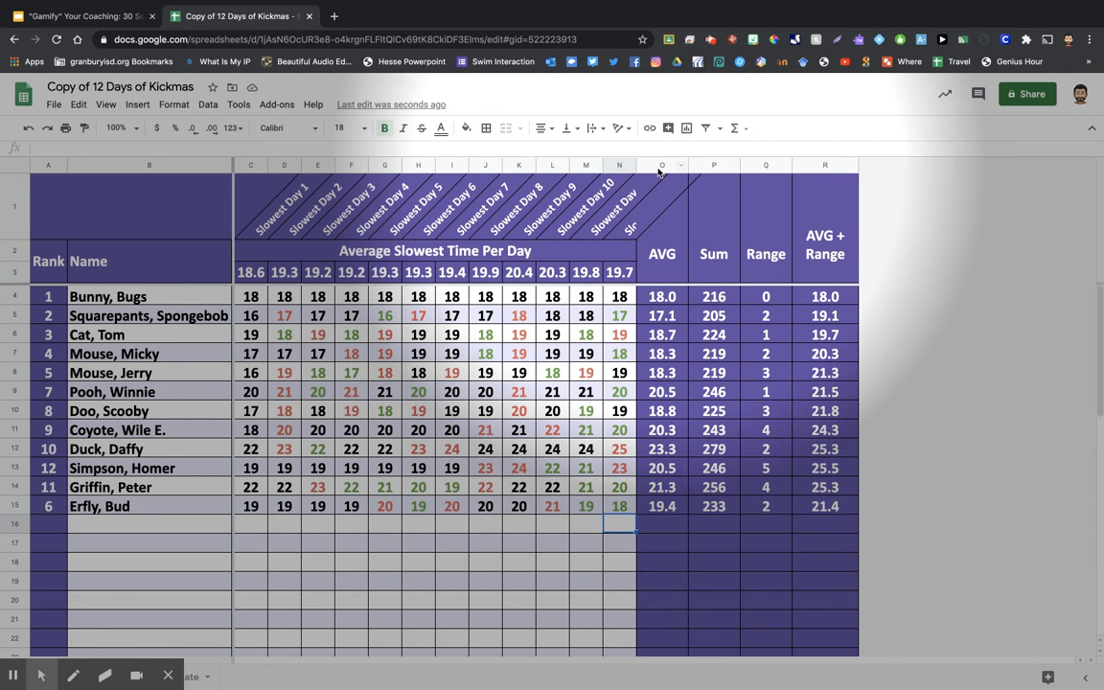
left_click(661, 165)
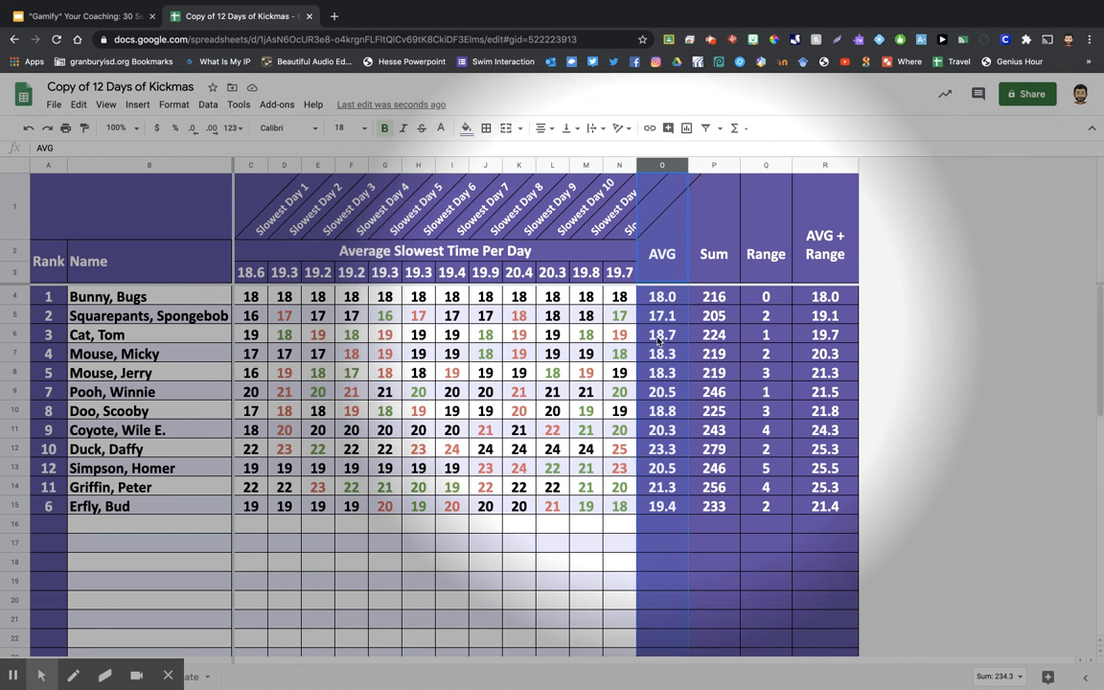
mouse_move(668, 471)
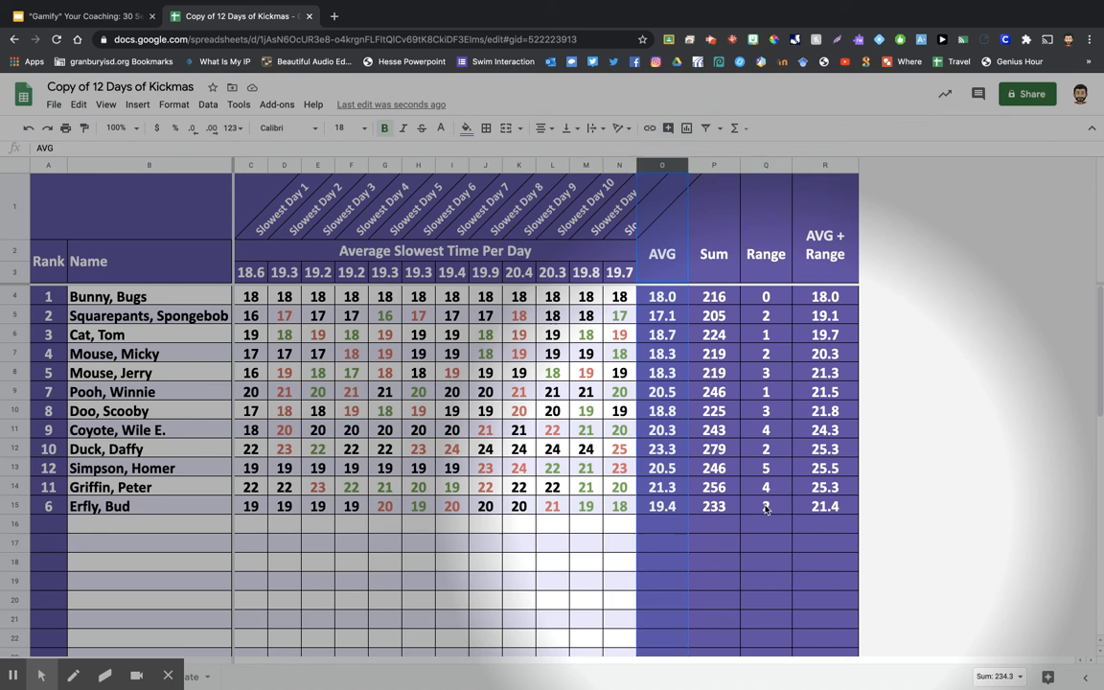
left_click(765, 506)
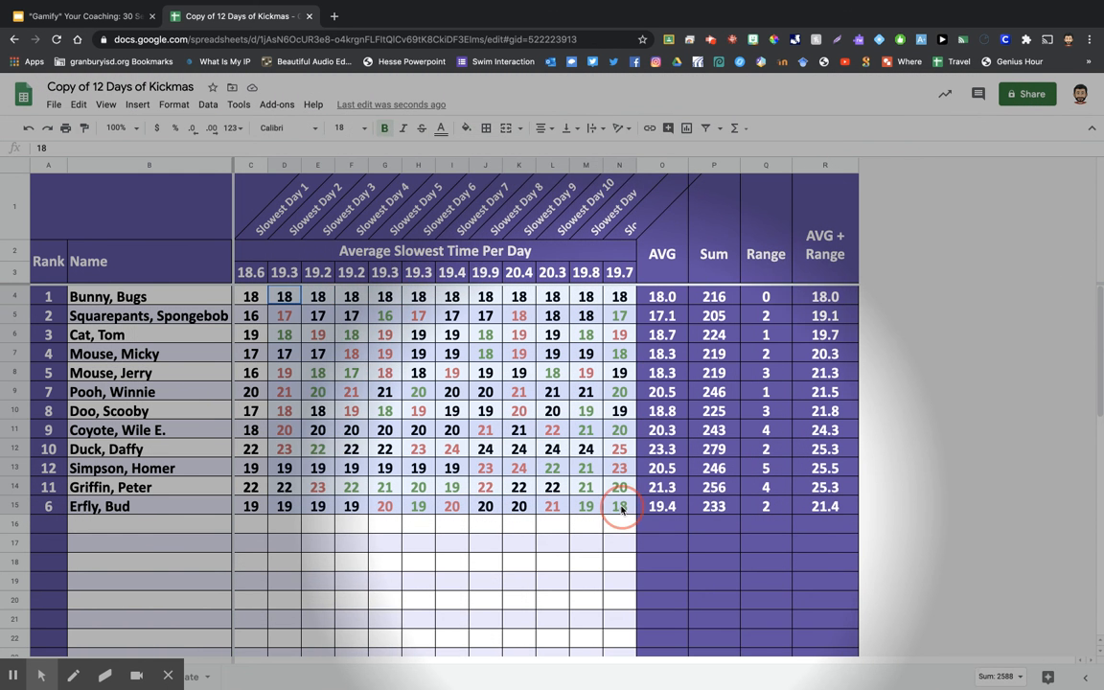
left_click(250, 296)
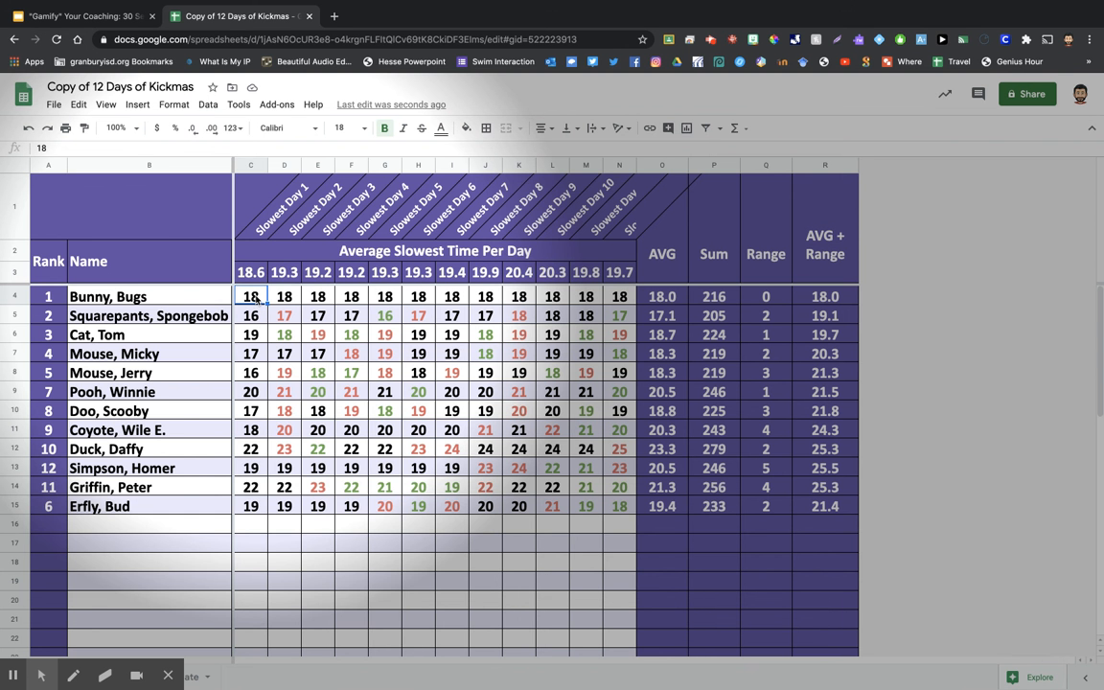
mouse_move(281, 165)
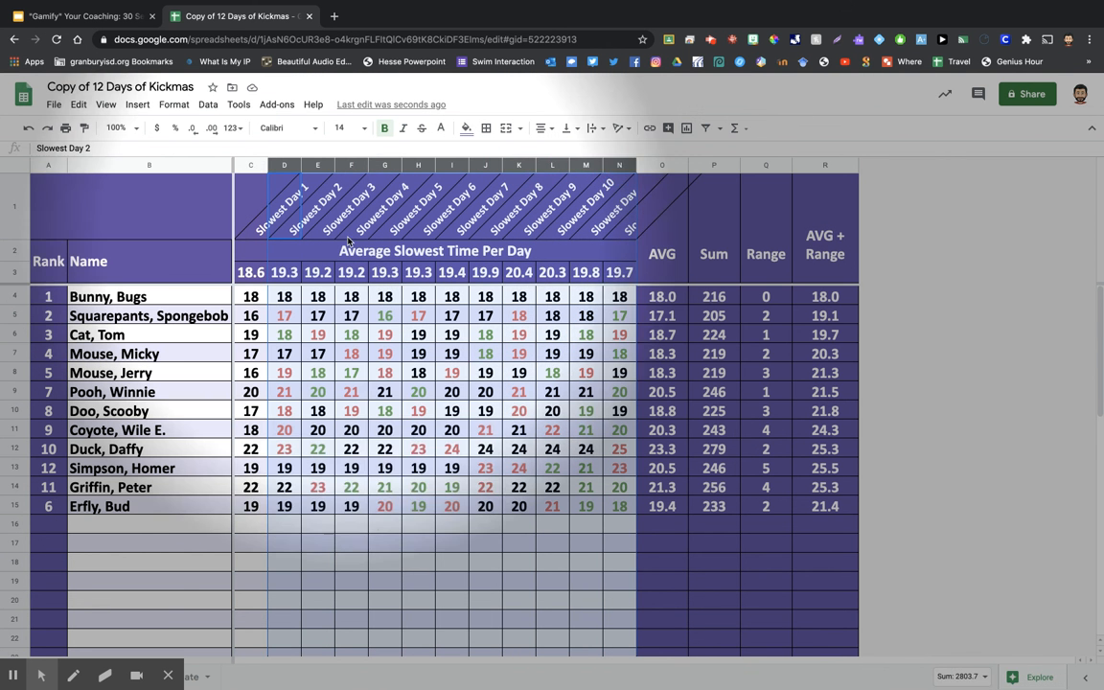
left_click(251, 296)
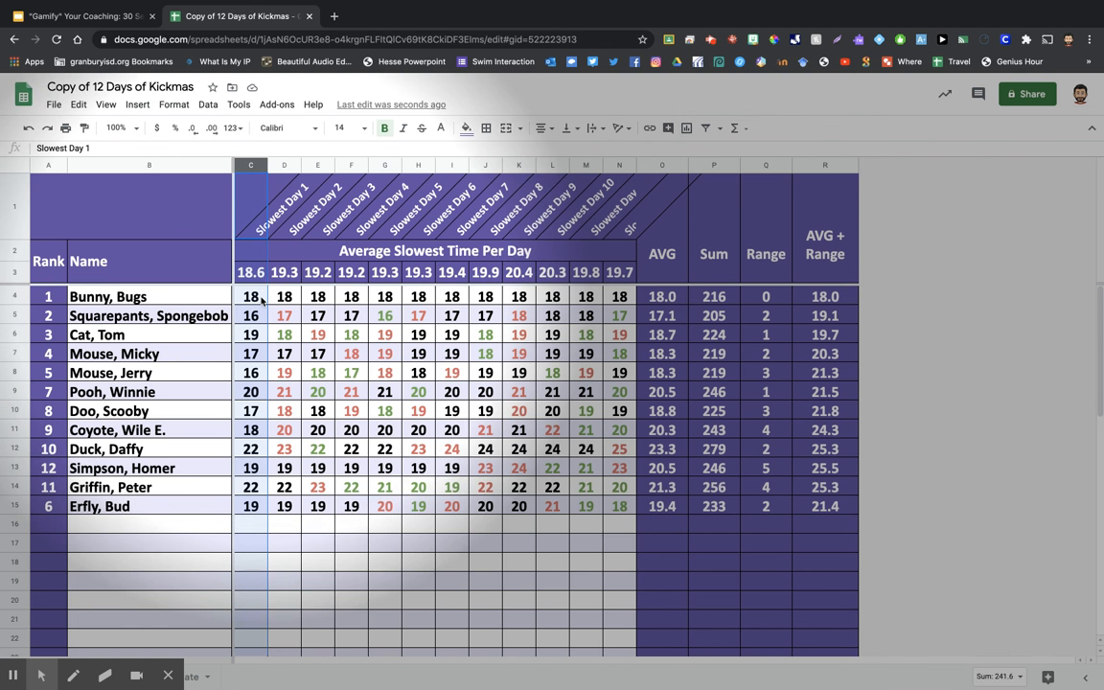
left_click(250, 315)
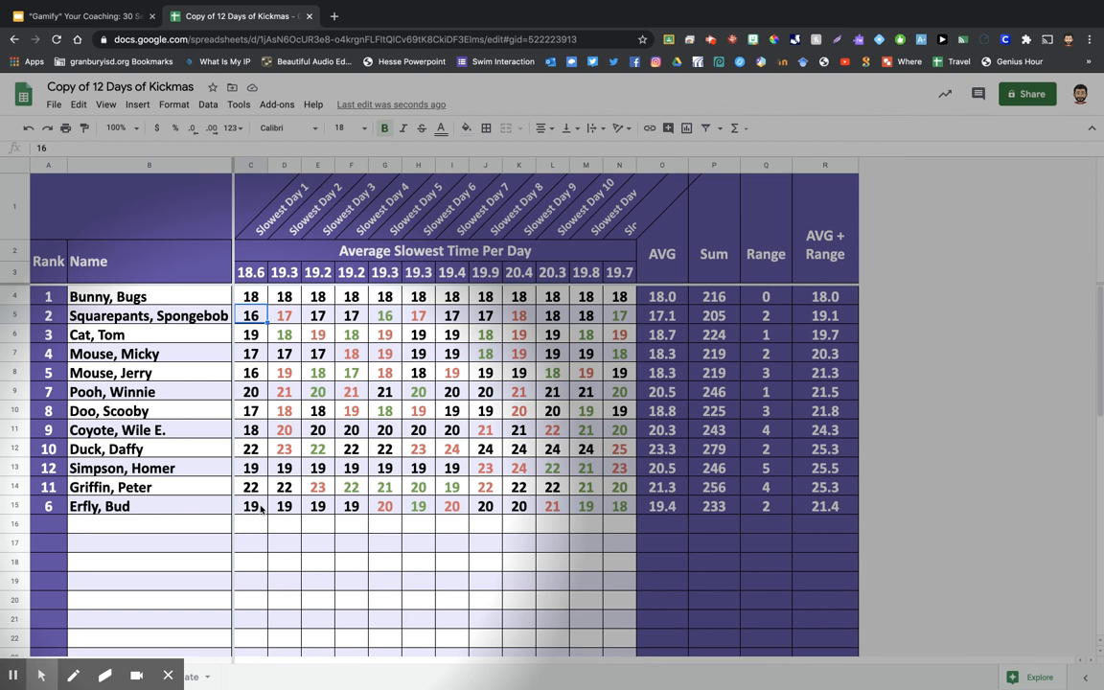
left_click(385, 506)
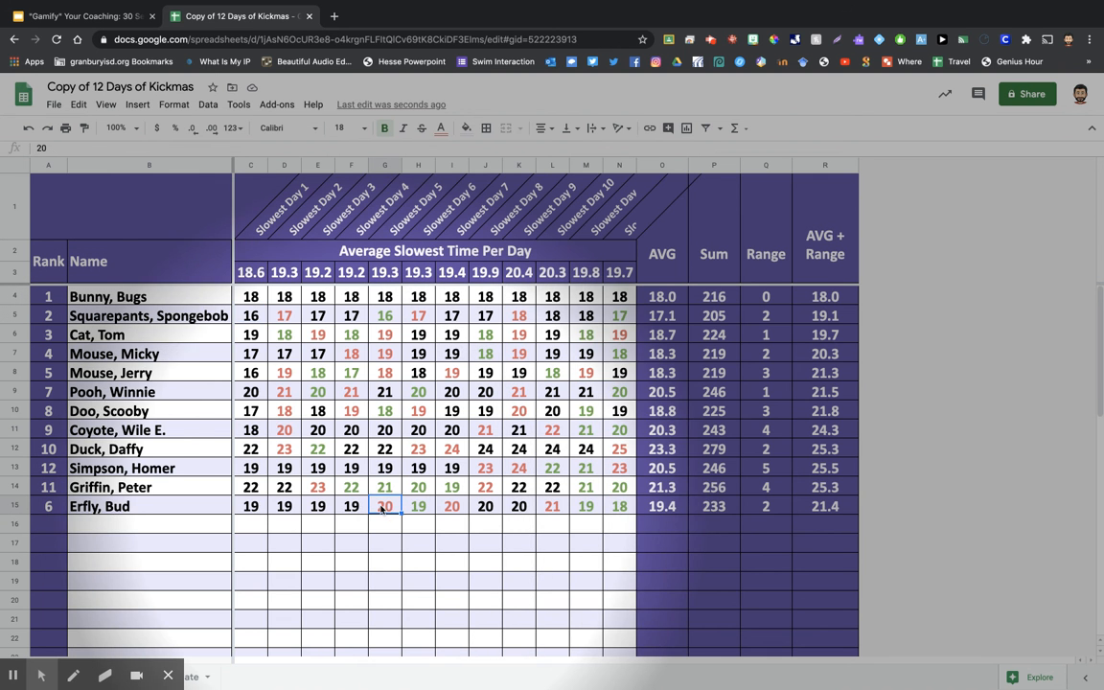